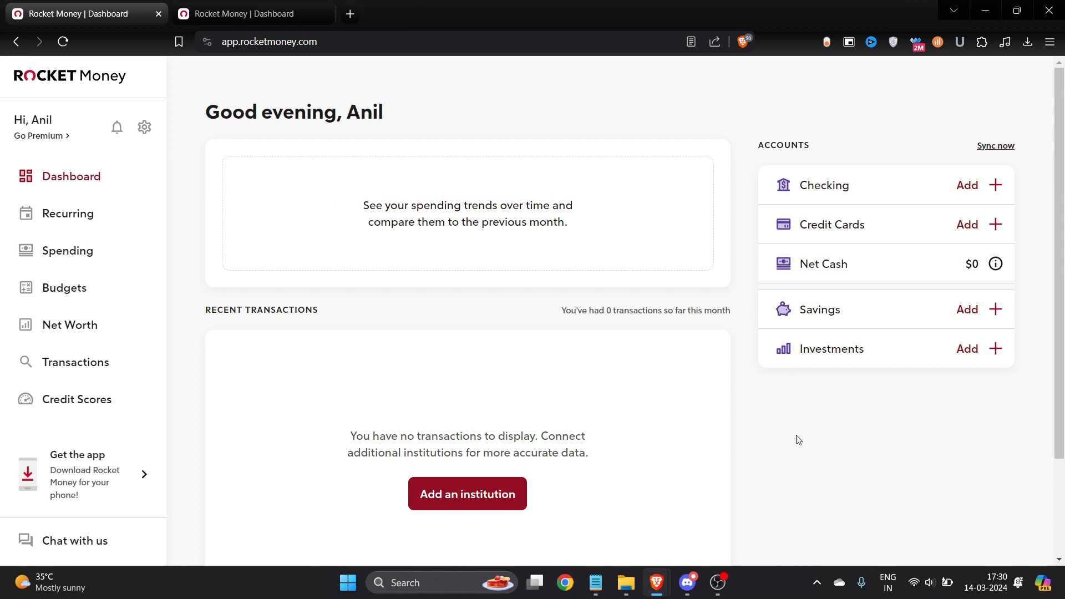
mouse_move(683, 299)
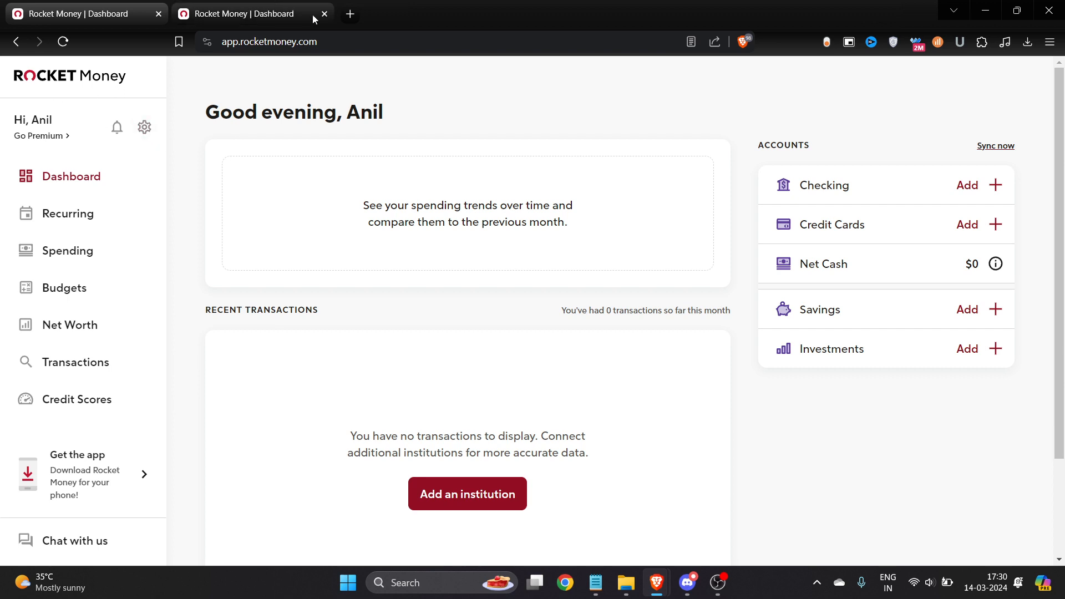
Search Google for 'rocketmoney' in a new tab and open the Rocket Money site.
click(350, 13)
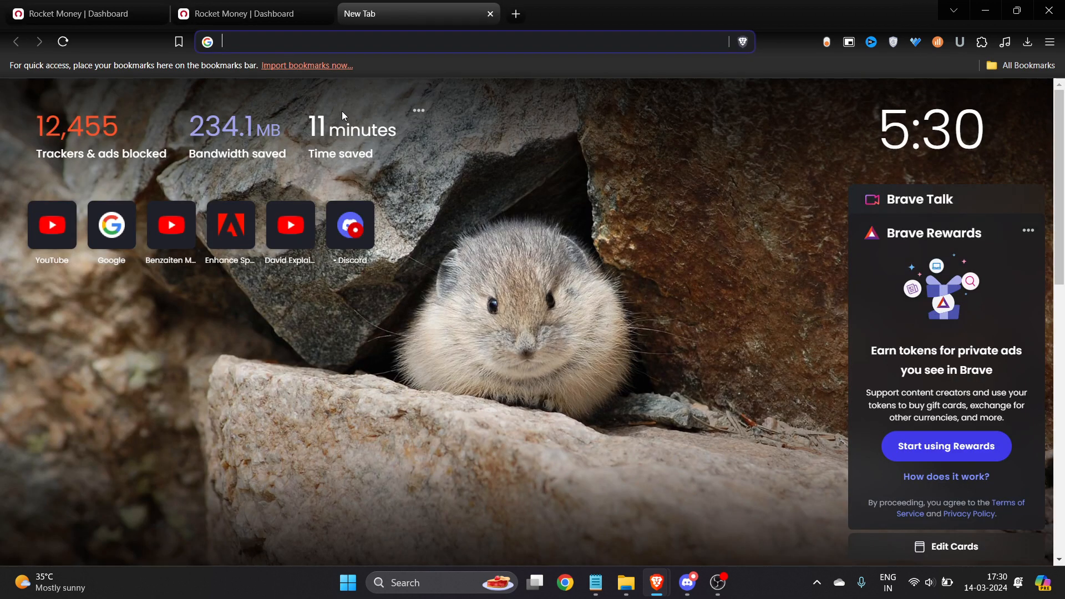
text(rocketmoney&oq=rocket&gs_lcrp=EgZjaHJvbWUqBggAEEUYOzIGCAAQRRg7MgYIARB...)
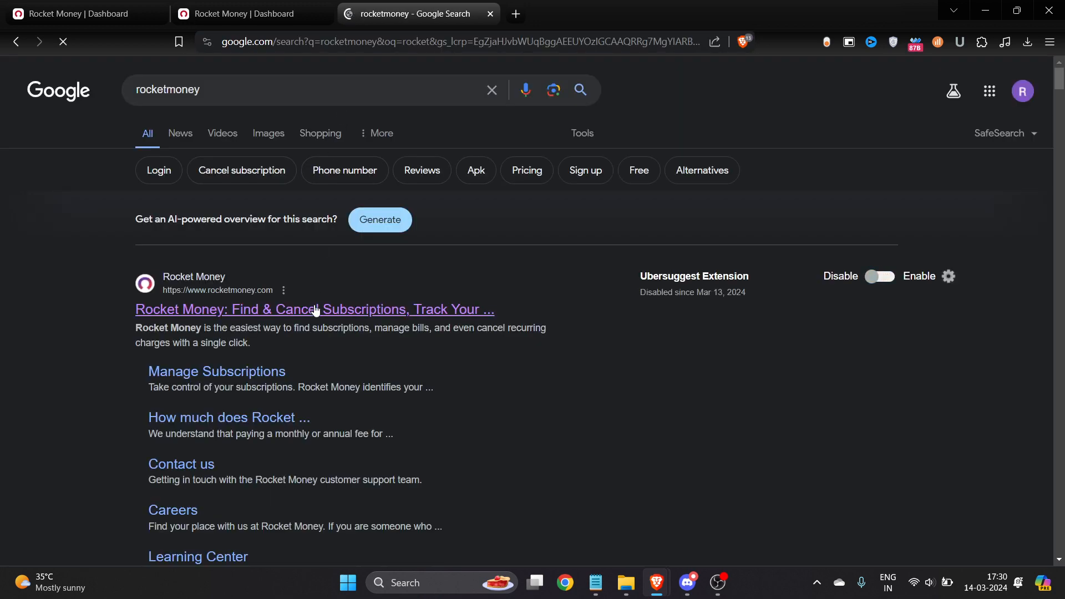
click(314, 309)
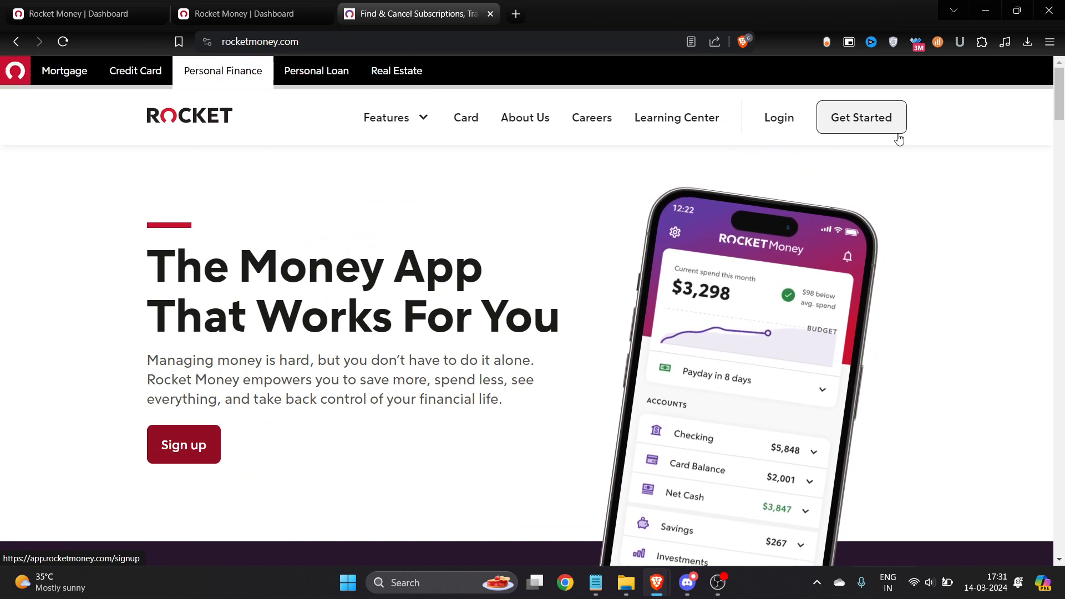
mouse_move(872, 185)
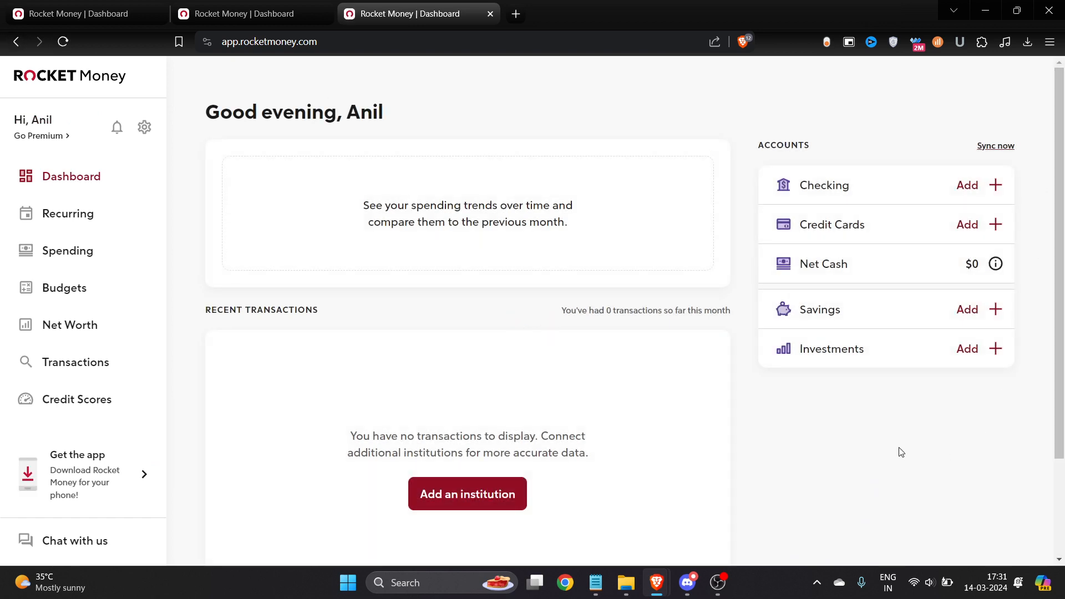
mouse_move(892, 435)
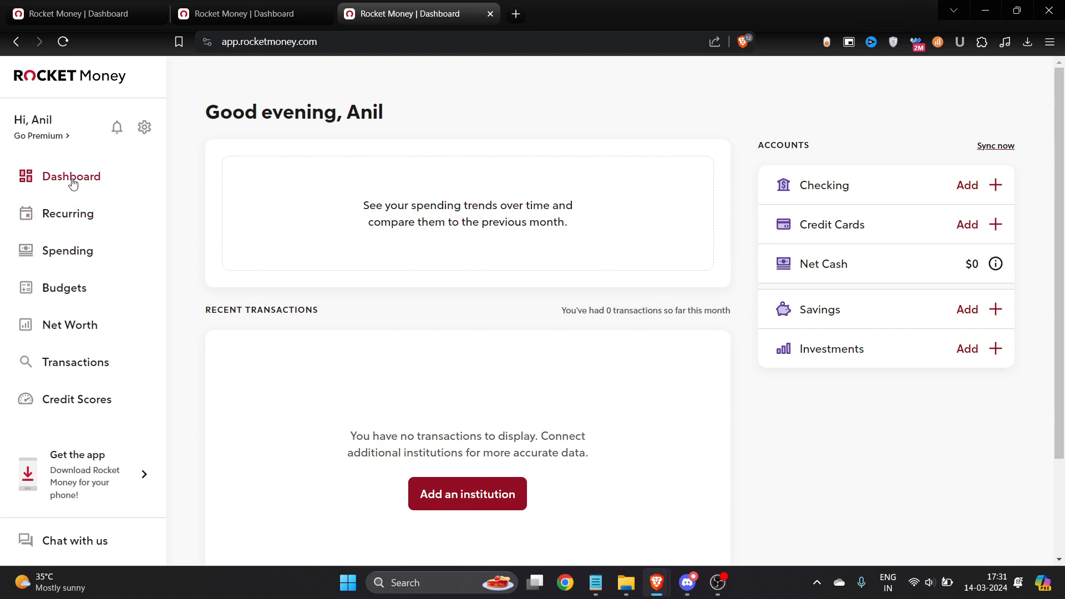
mouse_move(67, 213)
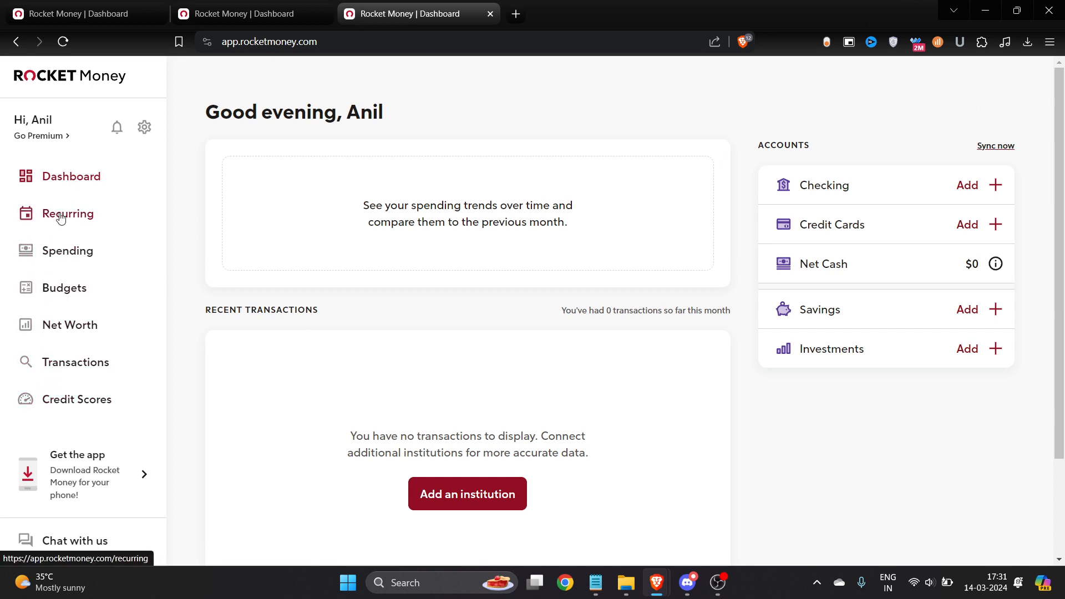
Go to the Recurring page from the left sidebar.
click(67, 213)
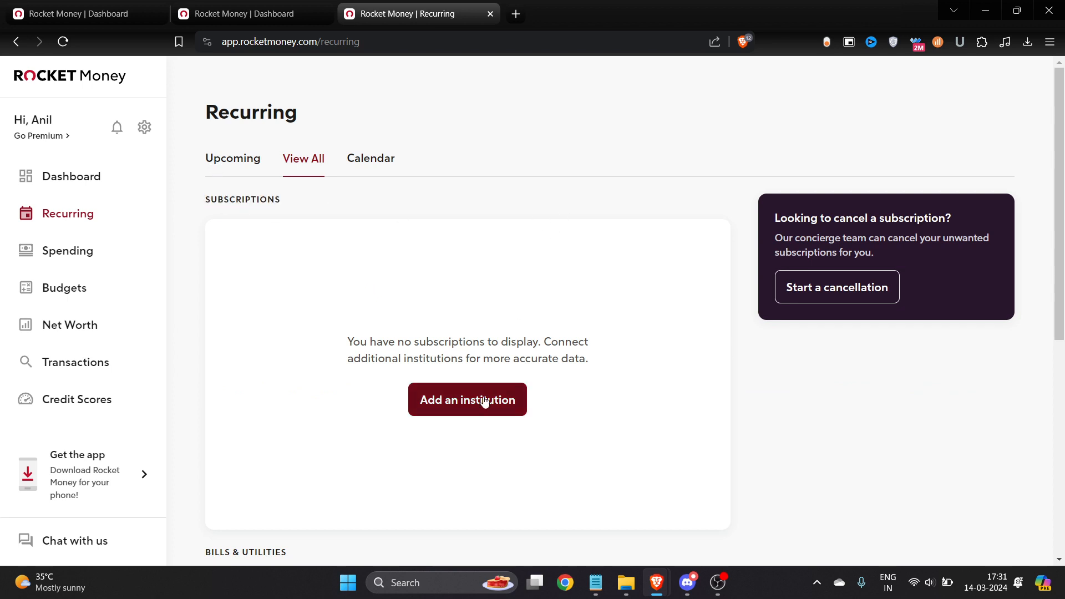
mouse_move(446, 412)
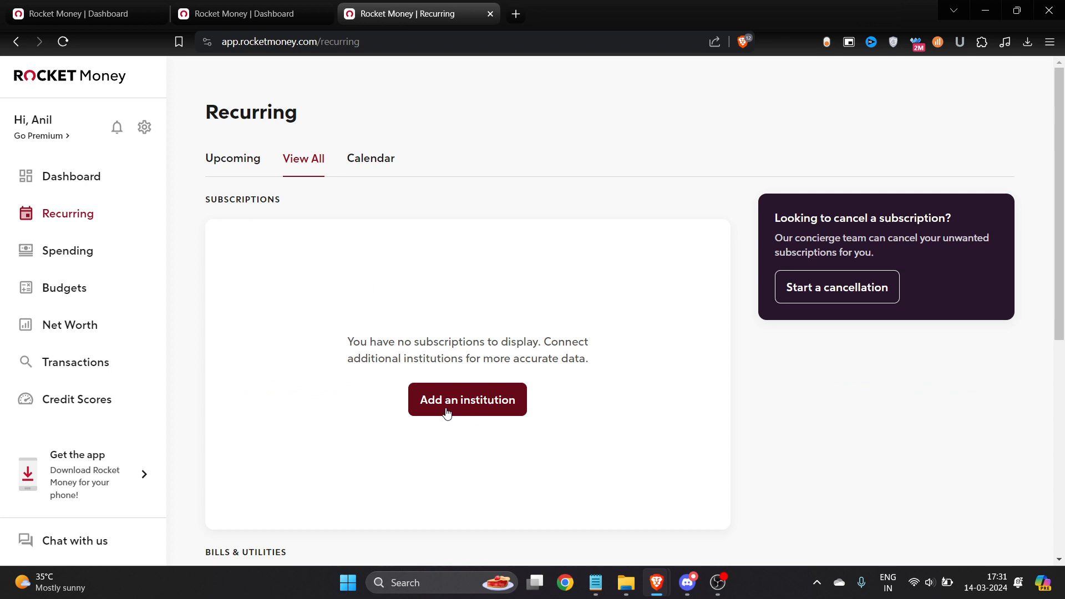
Start adding an institution and scroll the account list toward American Express.
click(466, 400)
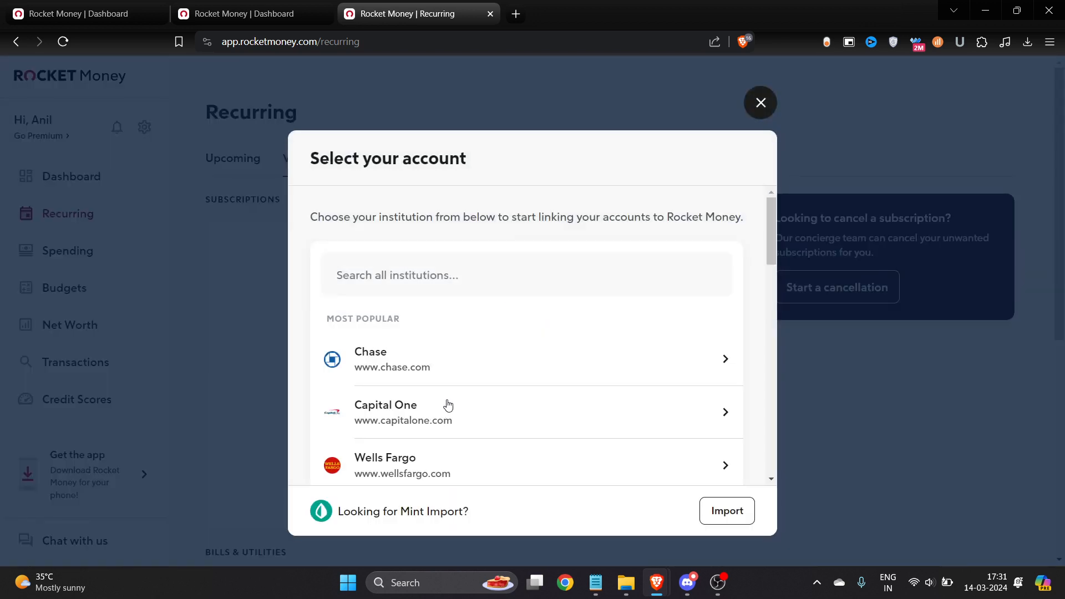
scroll(down, 3)
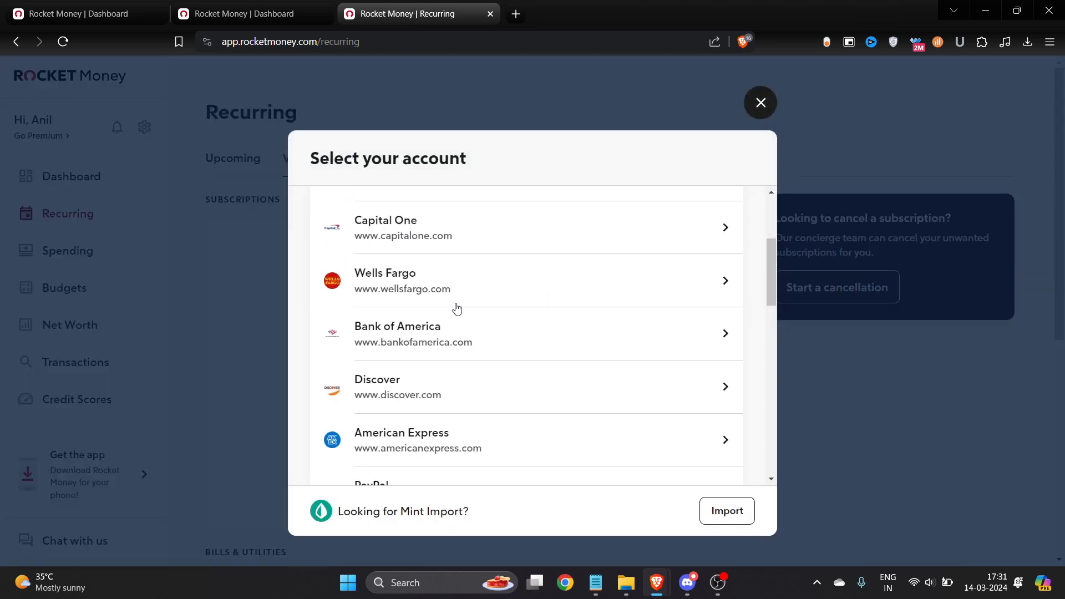
scroll(down, 3)
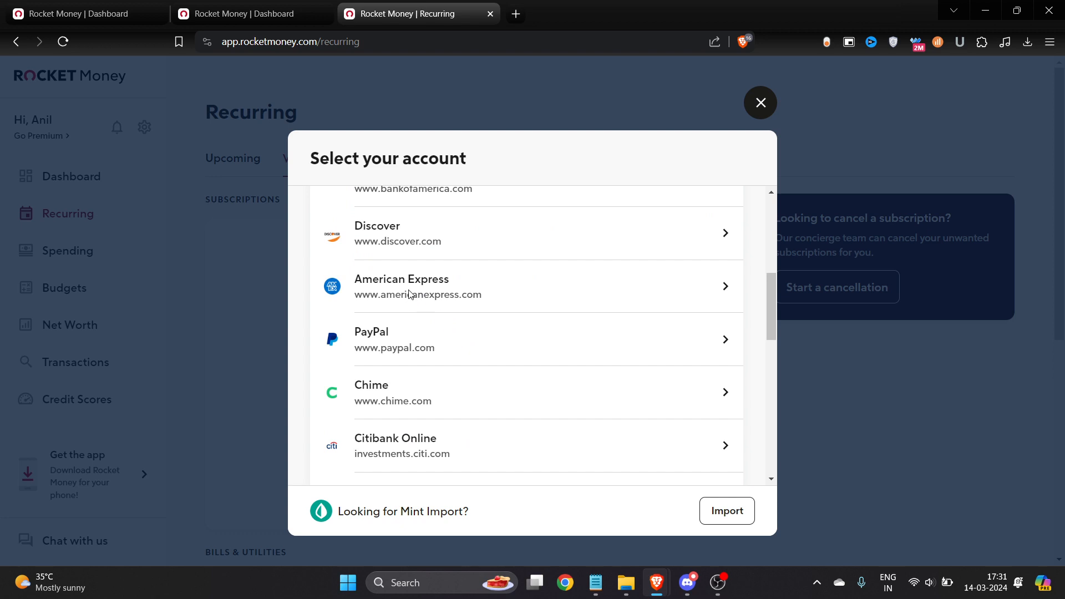
Select American Express and continue past Plaid's introduction to the sign-in form.
click(417, 287)
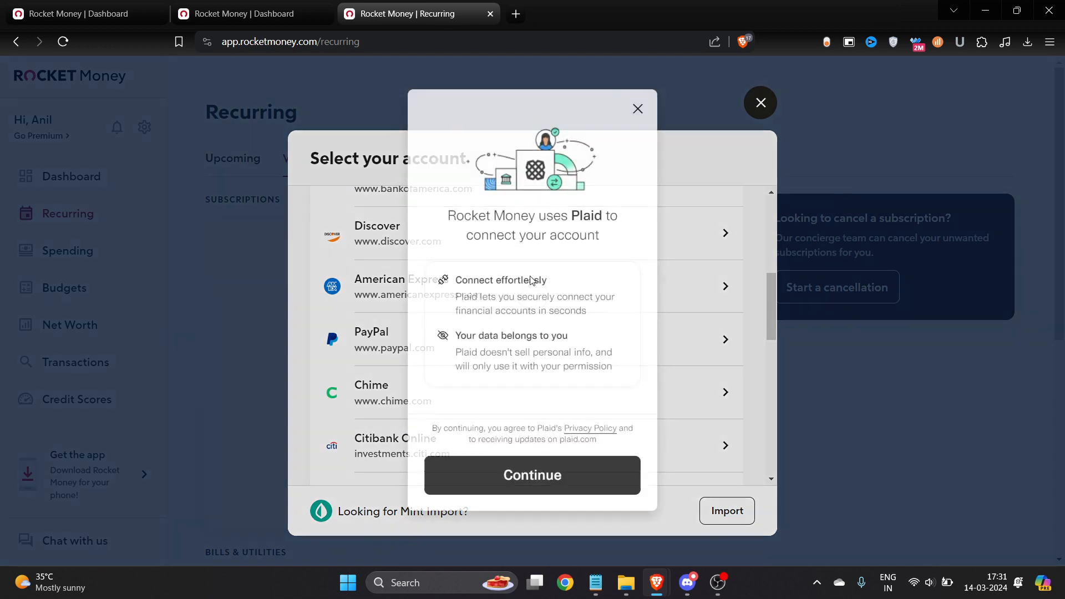
click(760, 103)
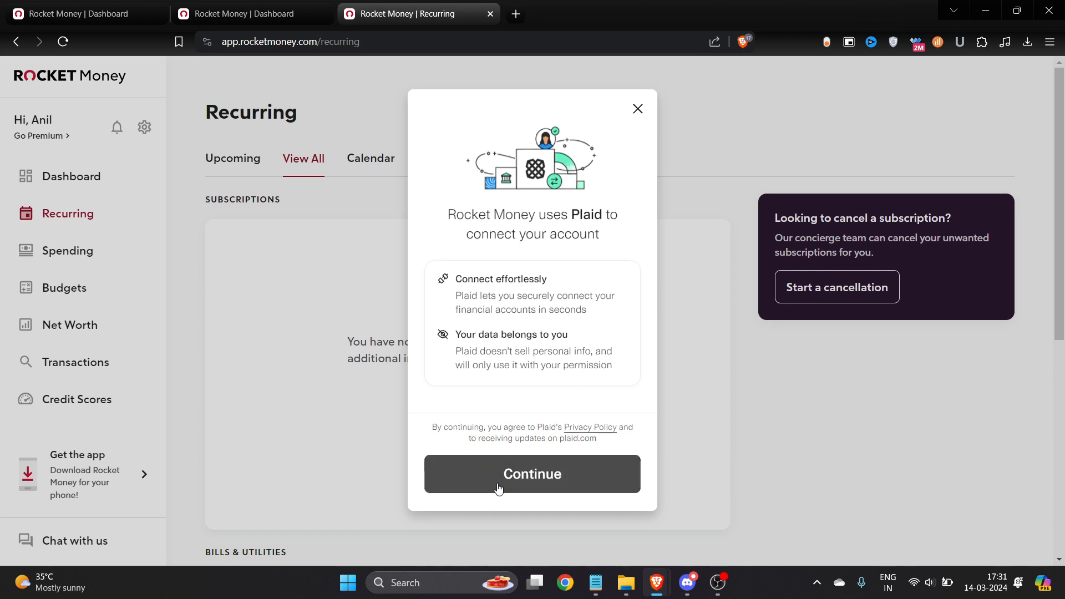
click(532, 473)
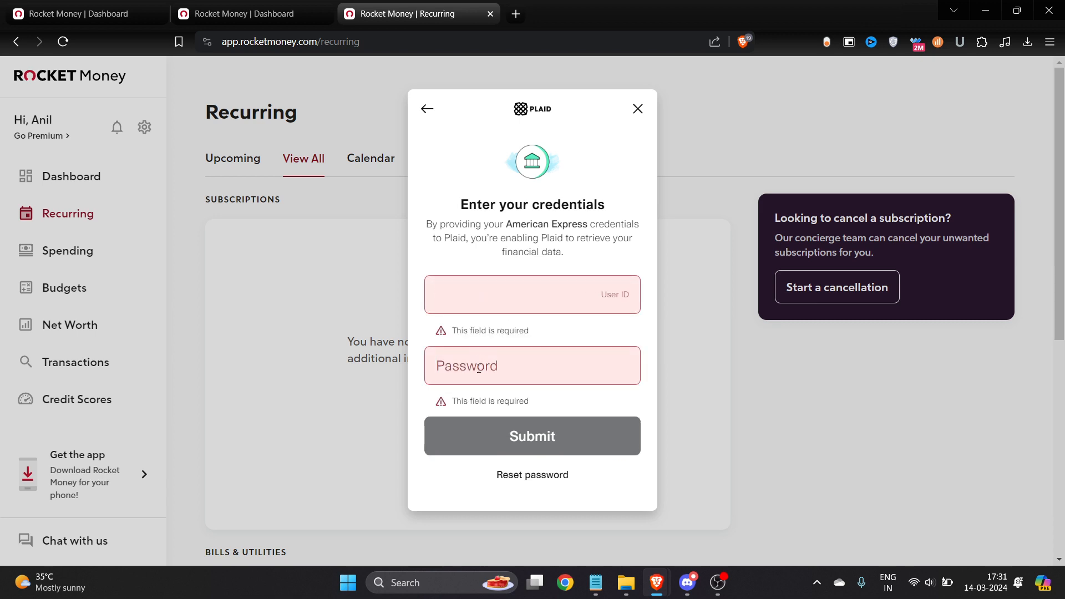
Close the American Express sign-in form and scroll the empty Recurring page.
click(532, 293)
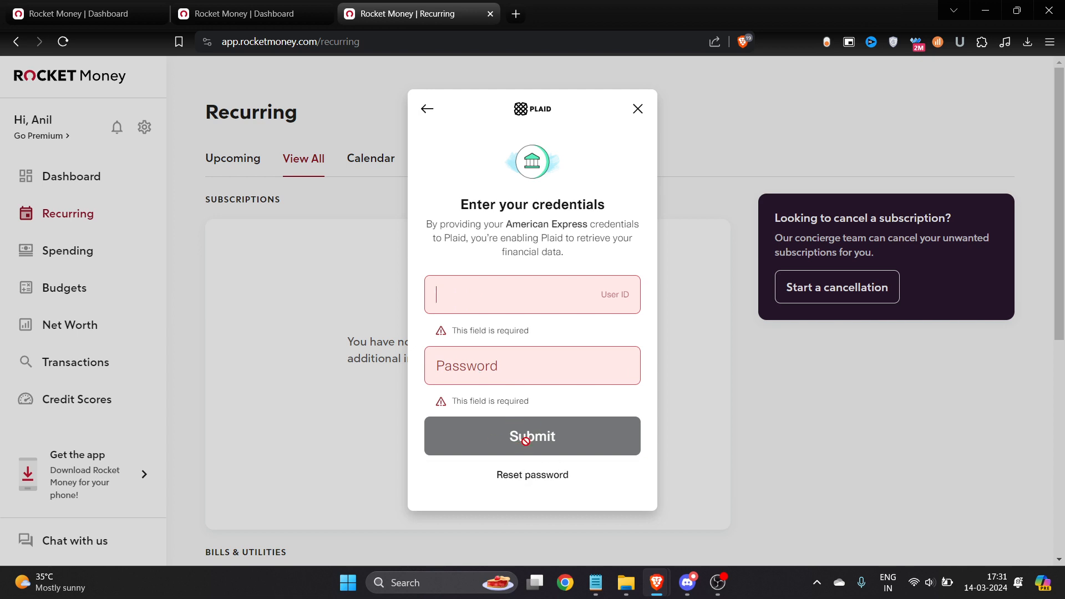
click(637, 108)
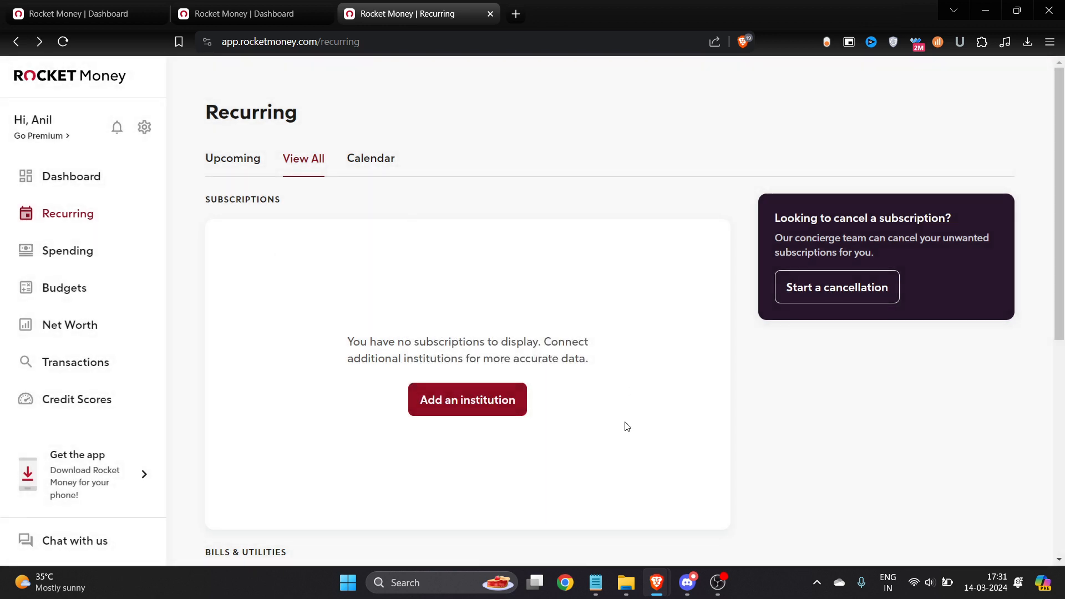
scroll(down, 3)
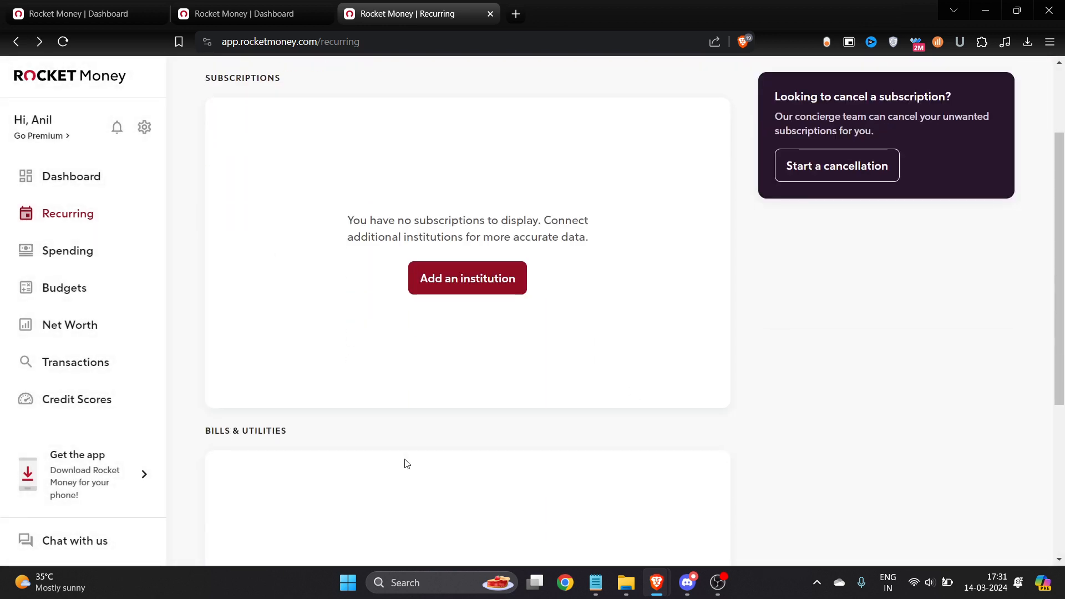